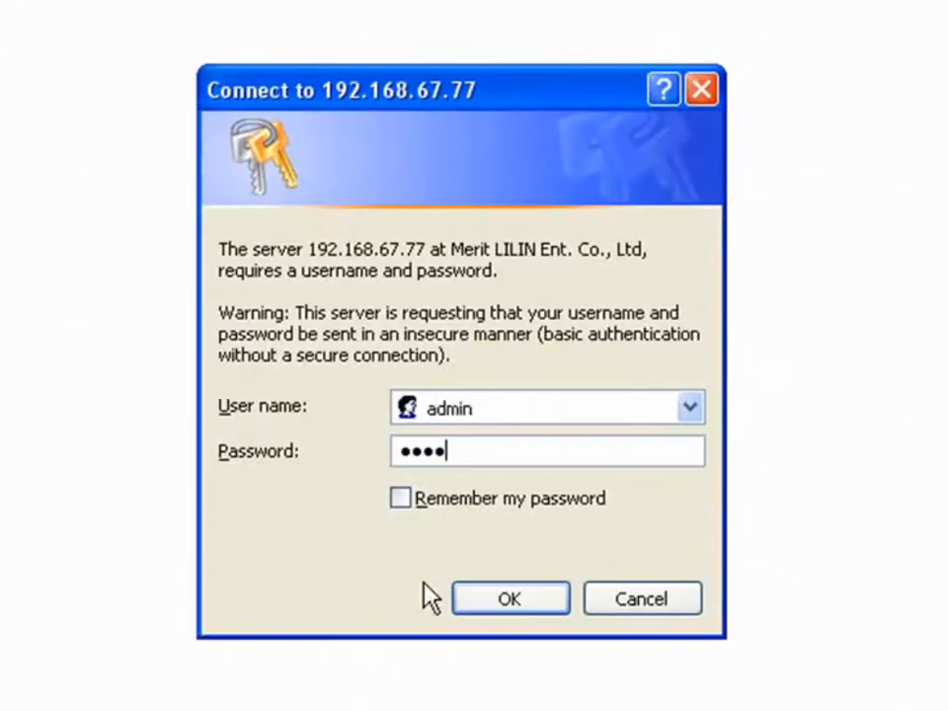
Log in to the camera at 192.168.67.77 with the entered credentials
click(509, 599)
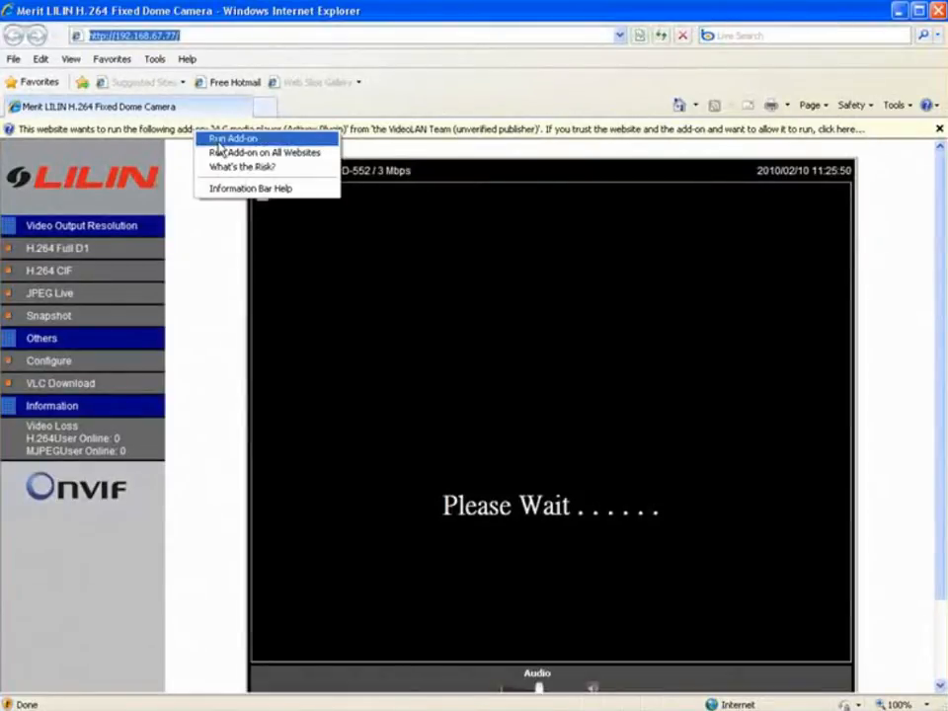
Allow the blocked VLC ActiveX control from the information bar and dismiss the security warning
click(233, 139)
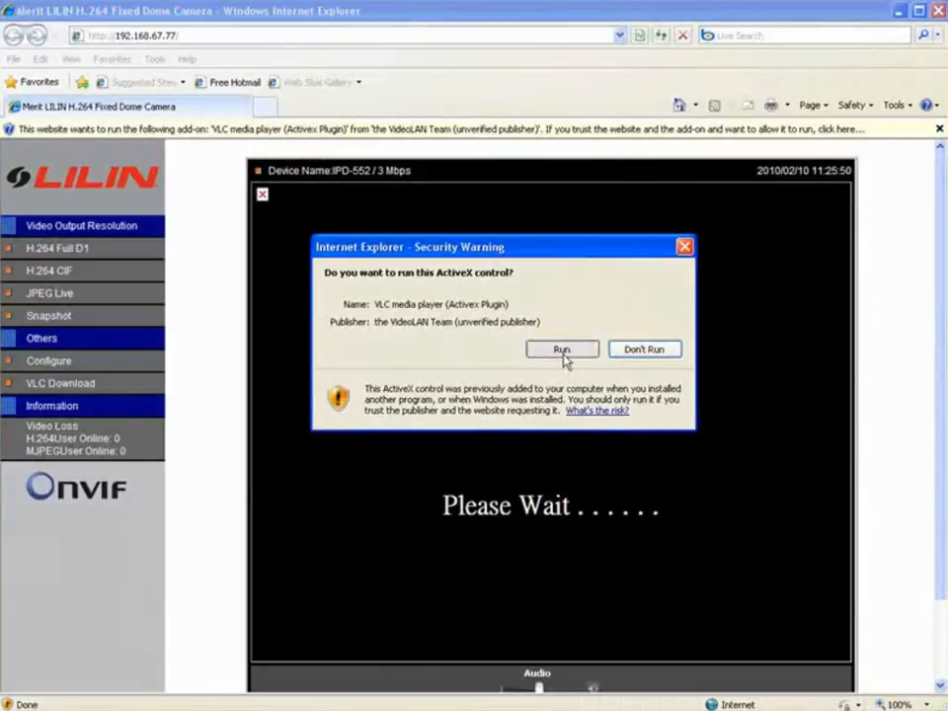
click(561, 348)
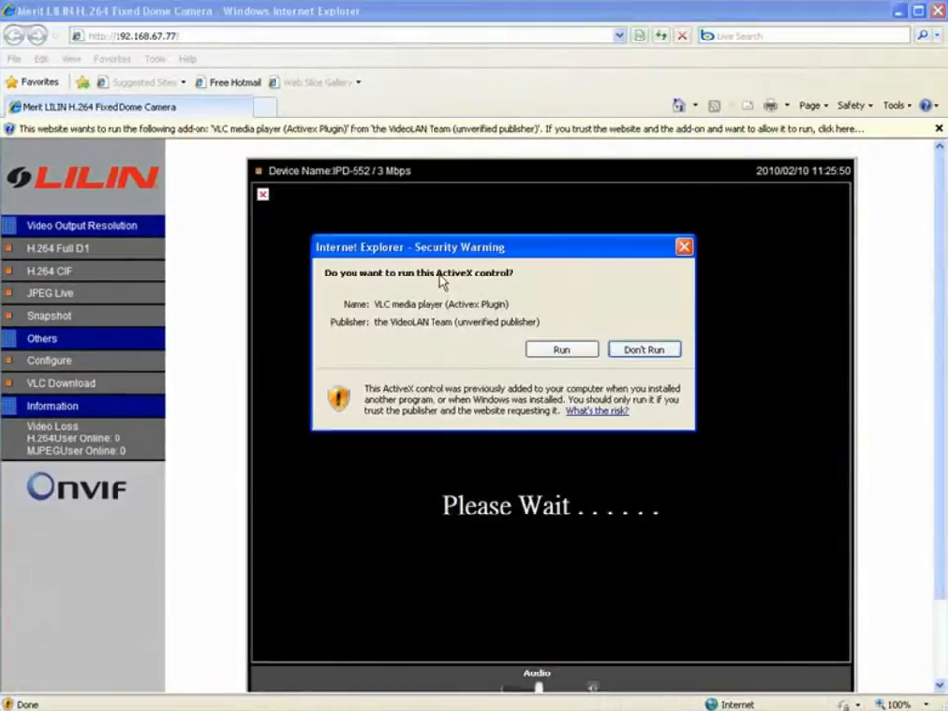
click(560, 347)
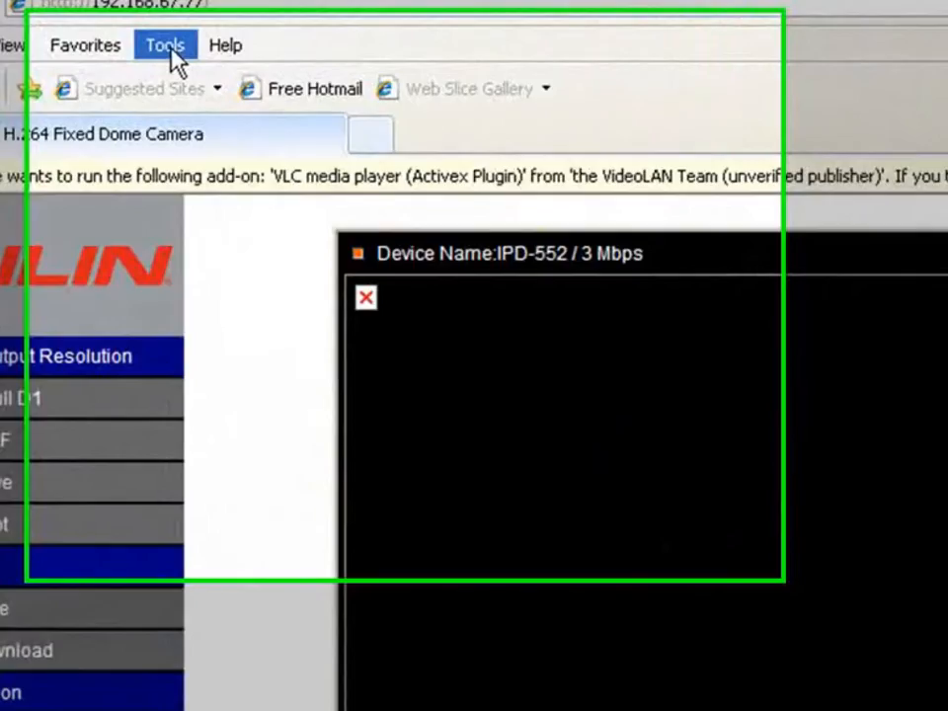
Reach Internet Options > Security via the Tools menu and select the Trusted sites zone
click(166, 43)
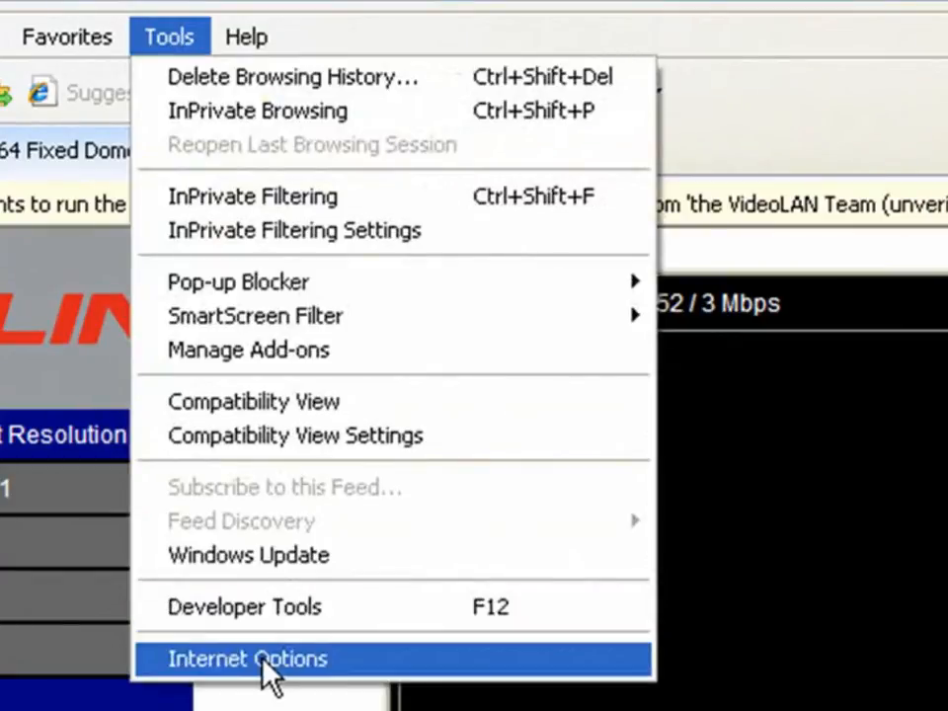
click(247, 660)
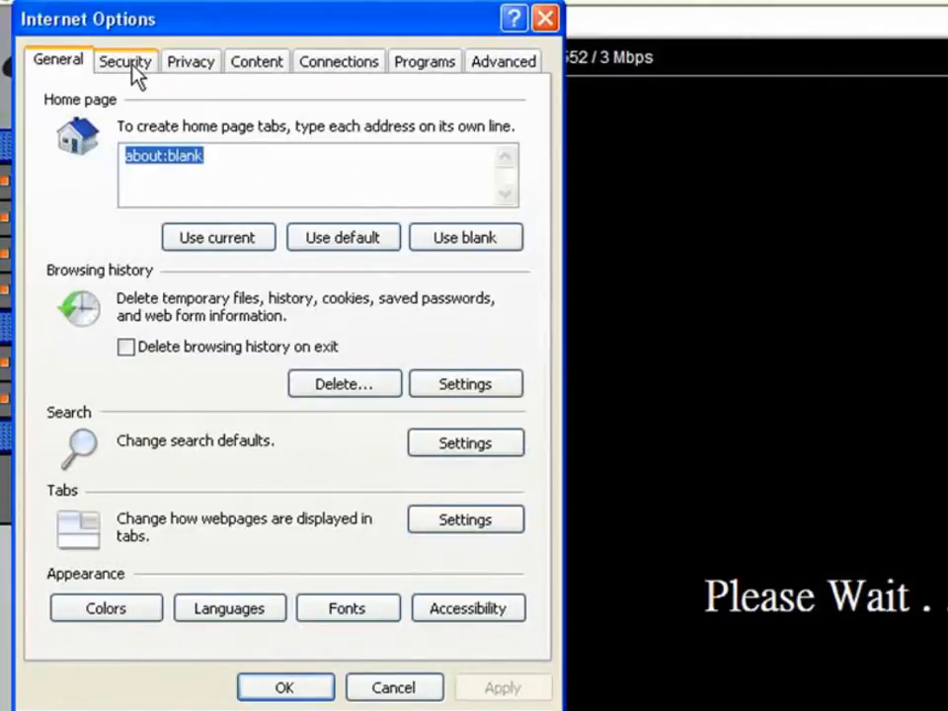
click(127, 62)
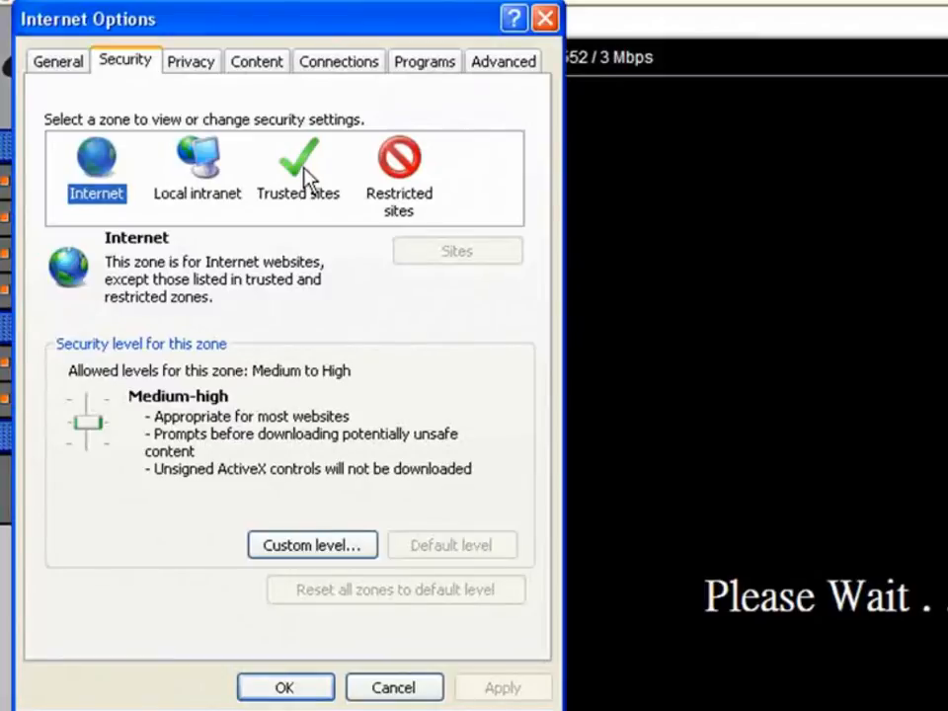
click(298, 168)
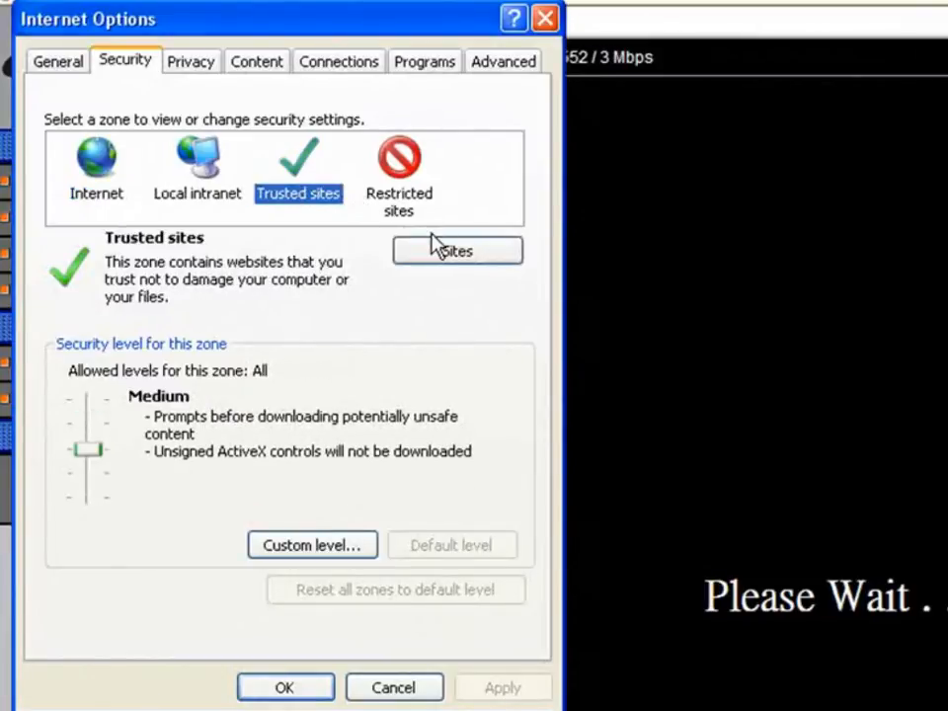
click(458, 249)
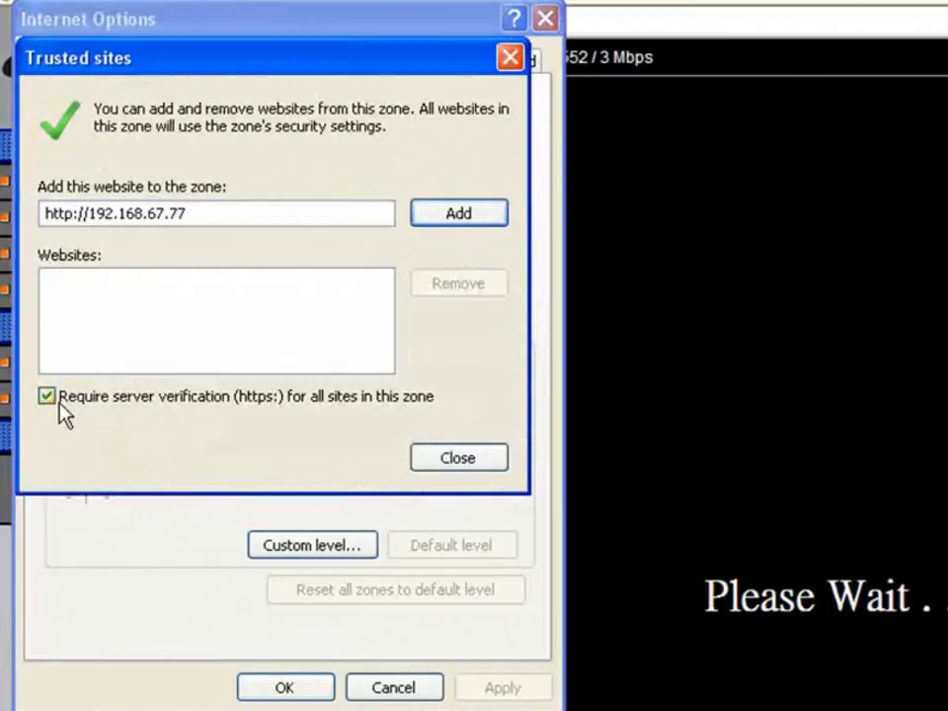
click(47, 395)
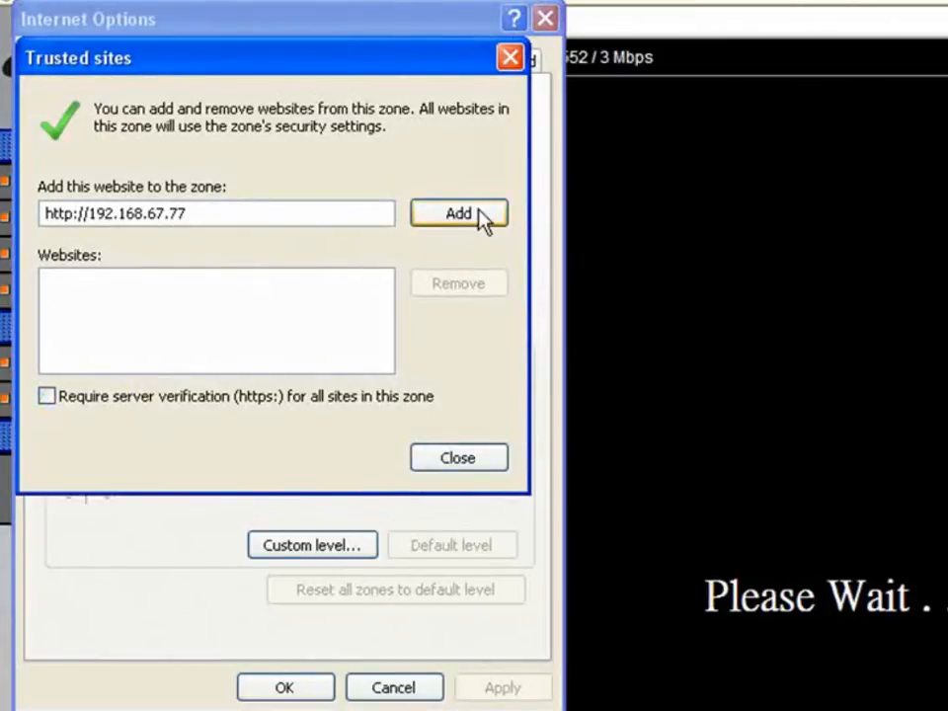
click(459, 458)
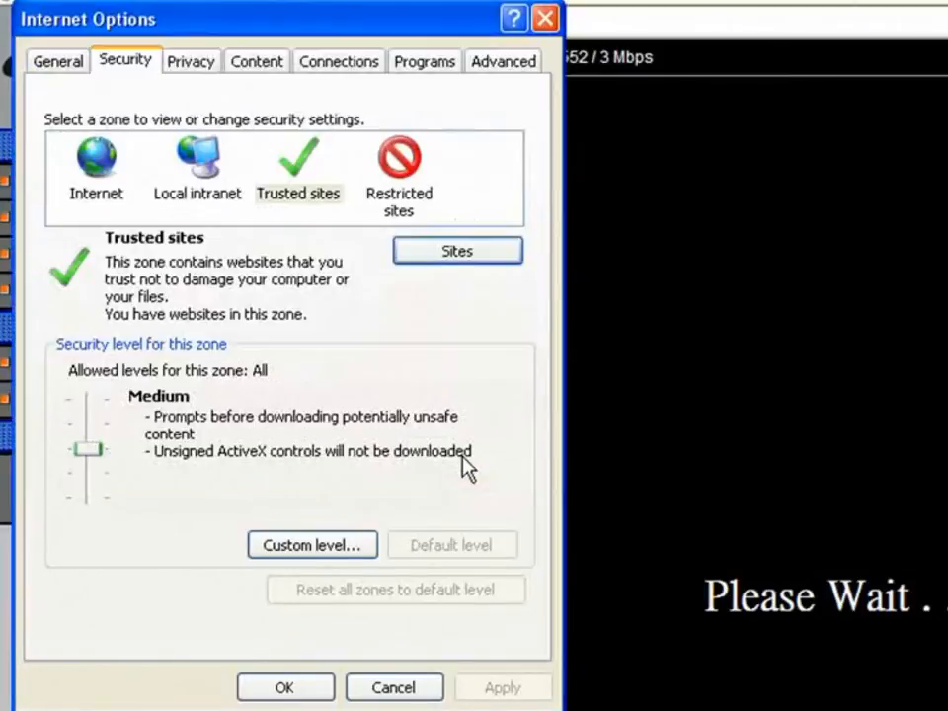
mouse_move(217, 424)
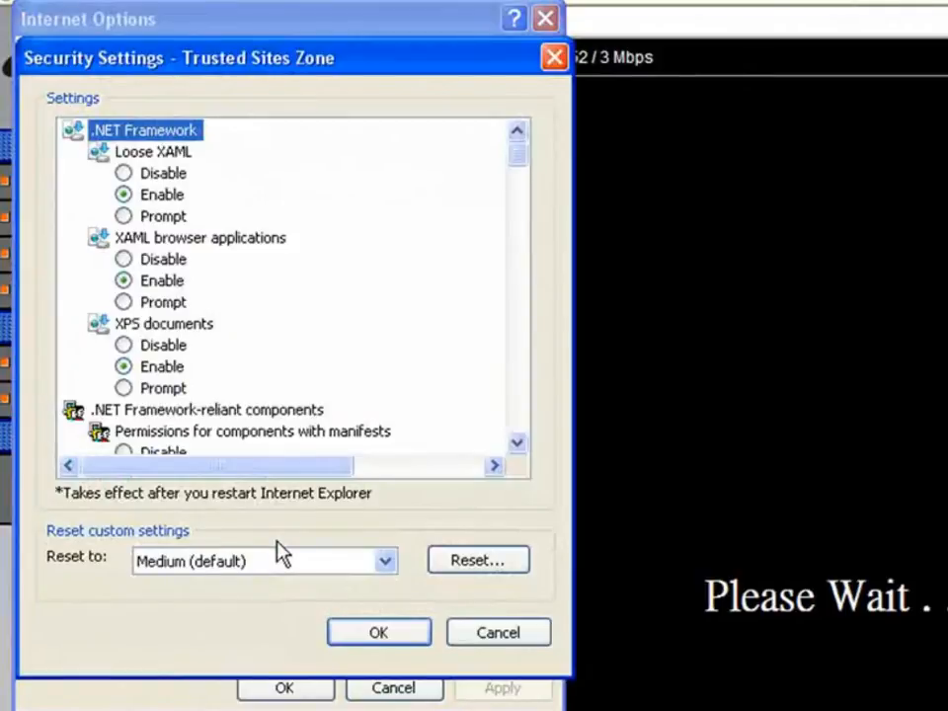
In Custom level, enable 'Download unsigned ActiveX controls' and confirm with OK
click(517, 445)
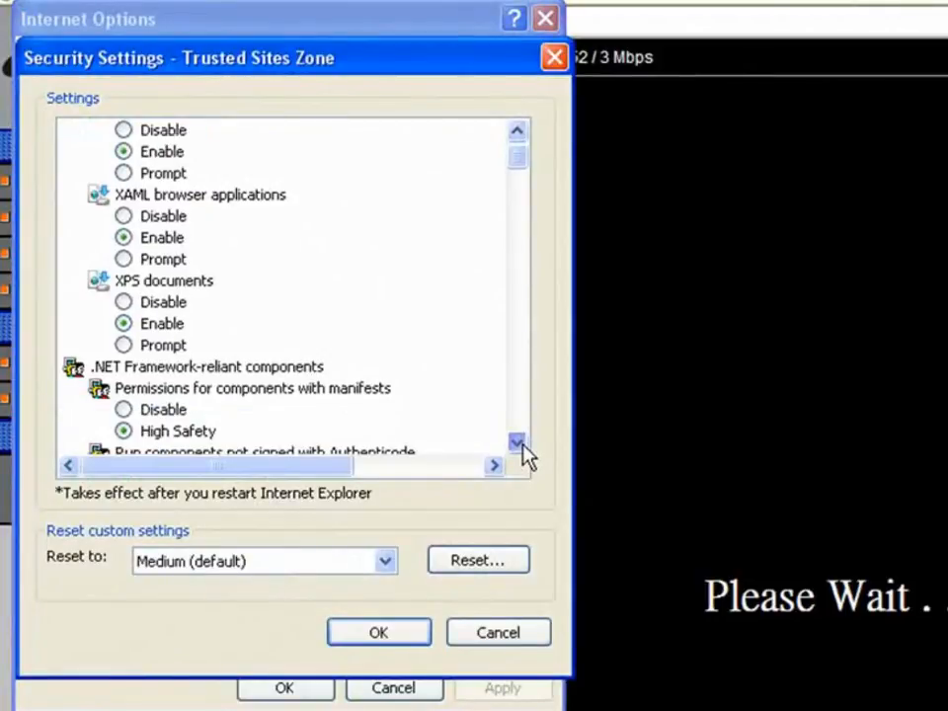
click(517, 442)
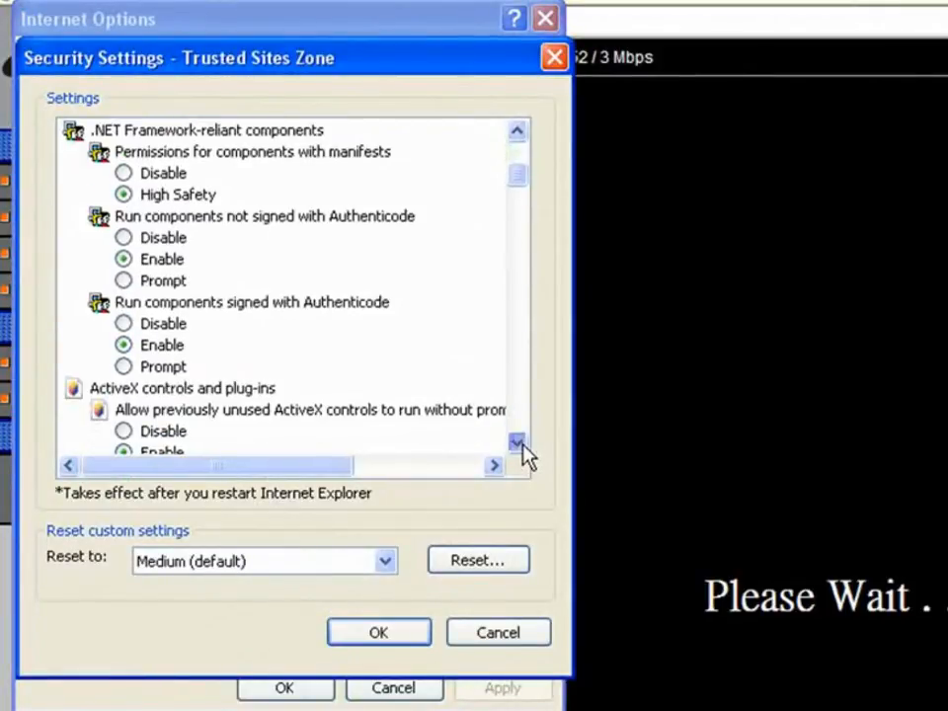
click(517, 442)
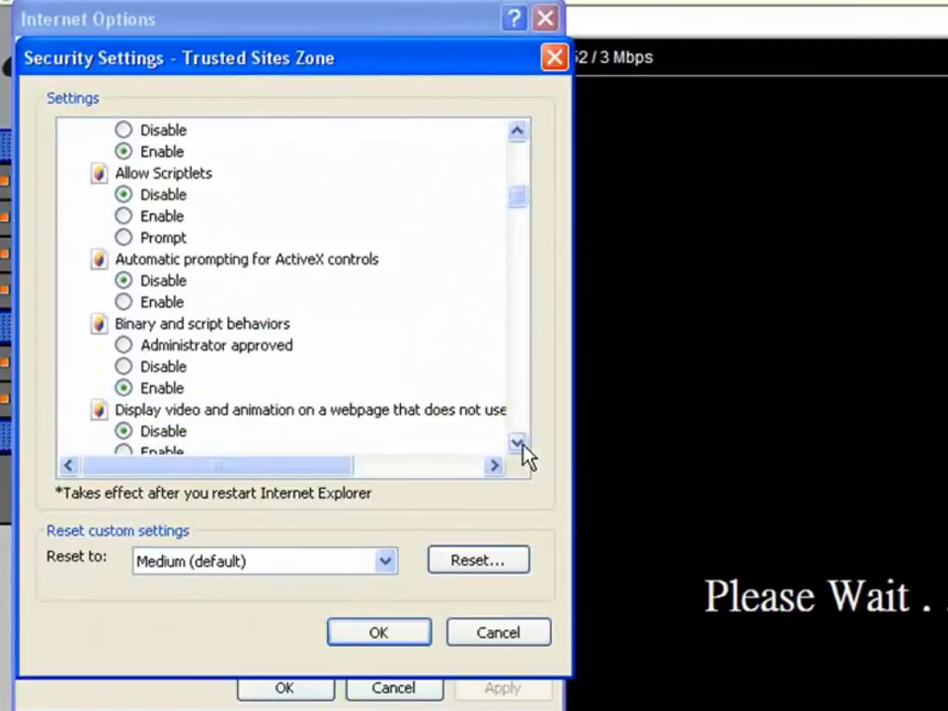
click(517, 442)
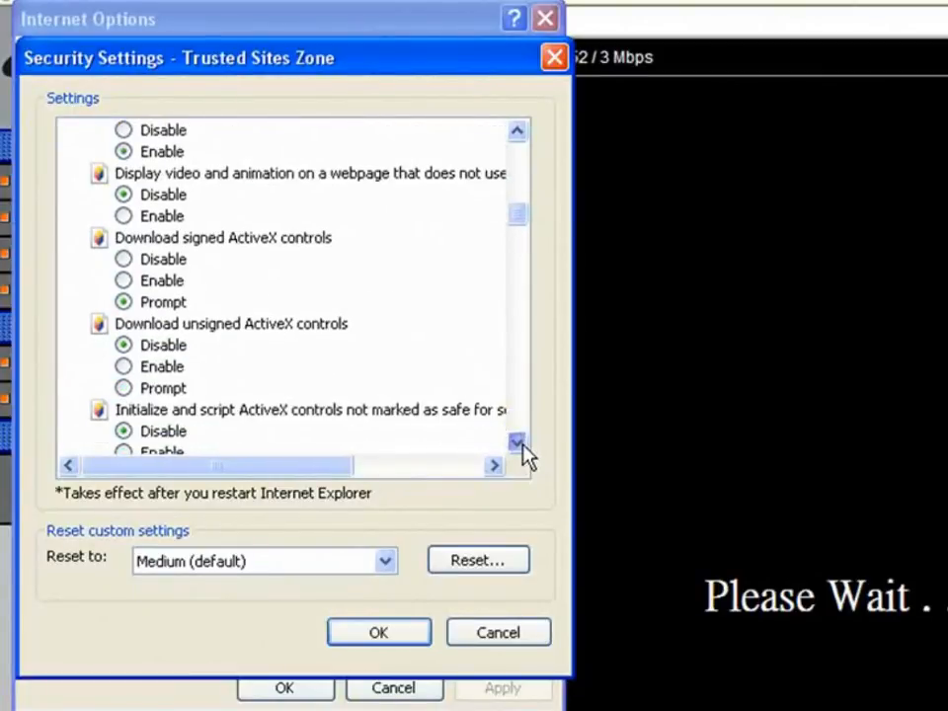
click(517, 442)
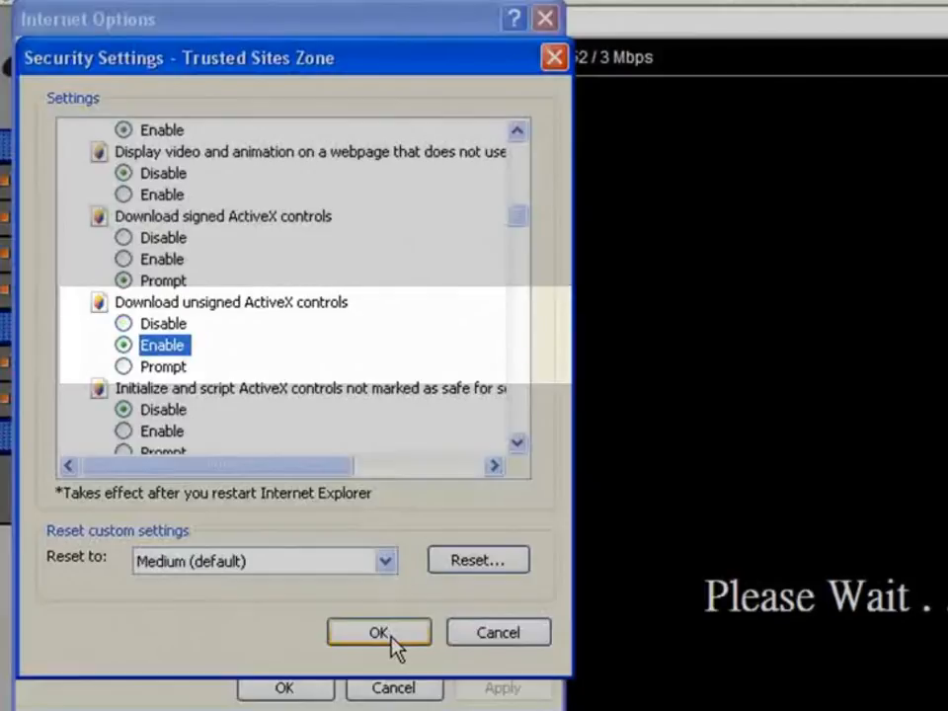
click(379, 631)
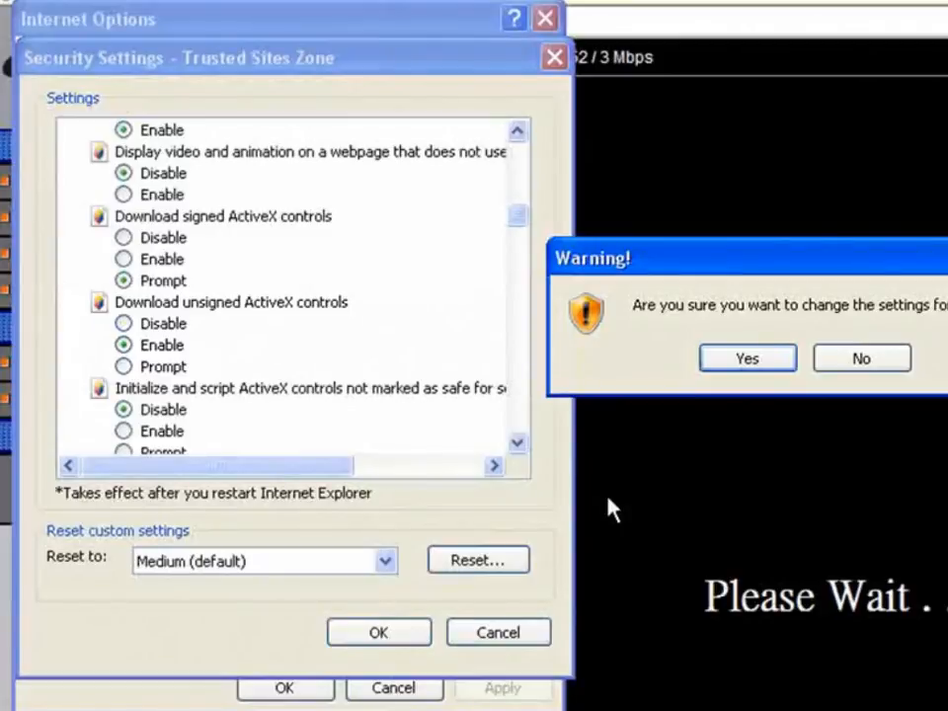
Accept the zone-change warning, apply the settings and close Internet Options
click(747, 357)
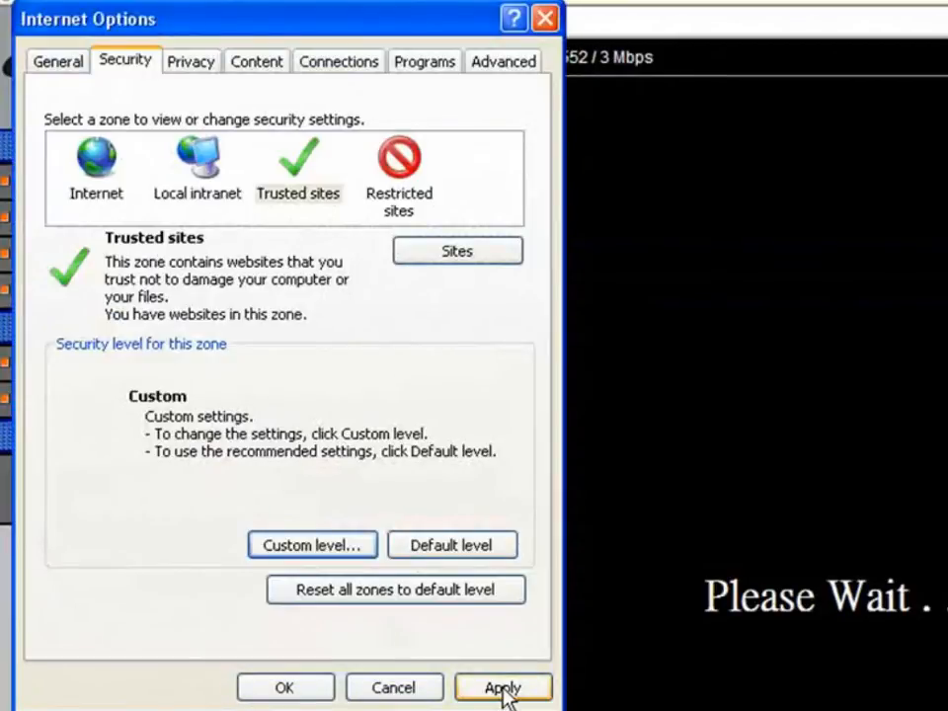
click(504, 687)
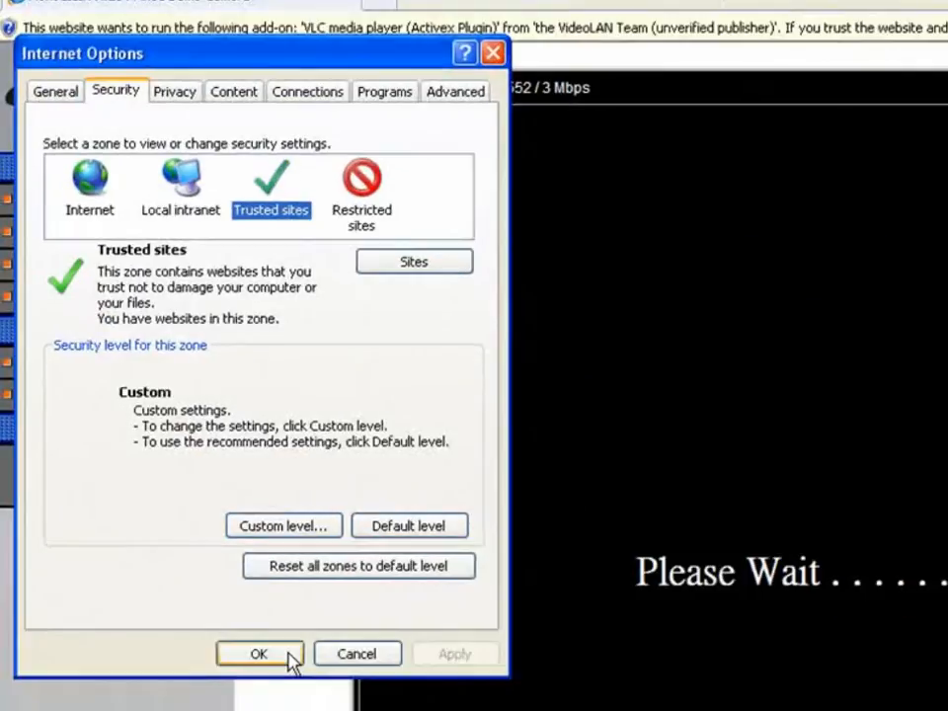
click(258, 654)
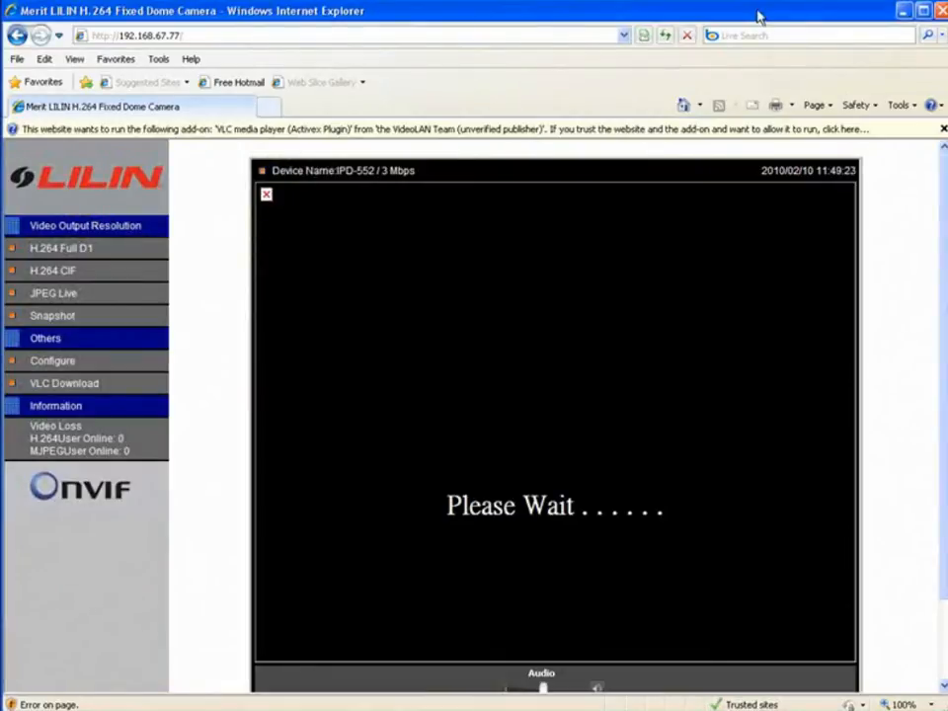